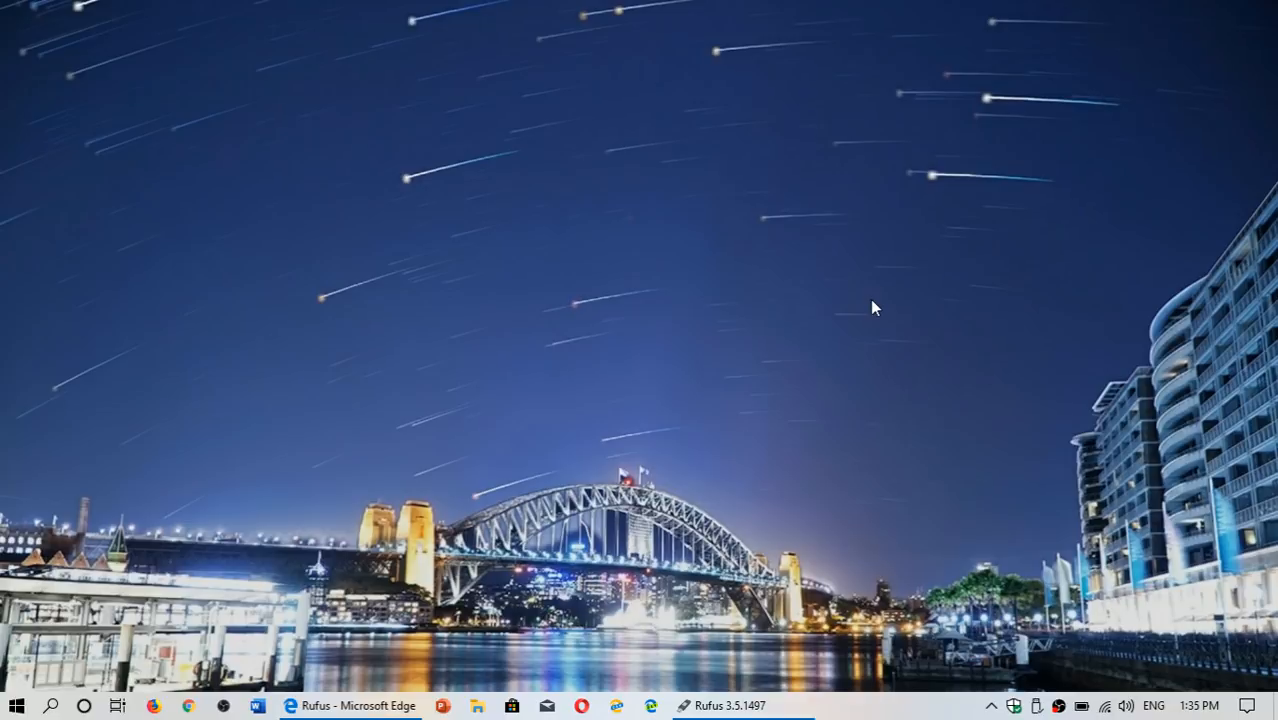
pyautogui.moveTo(335, 595)
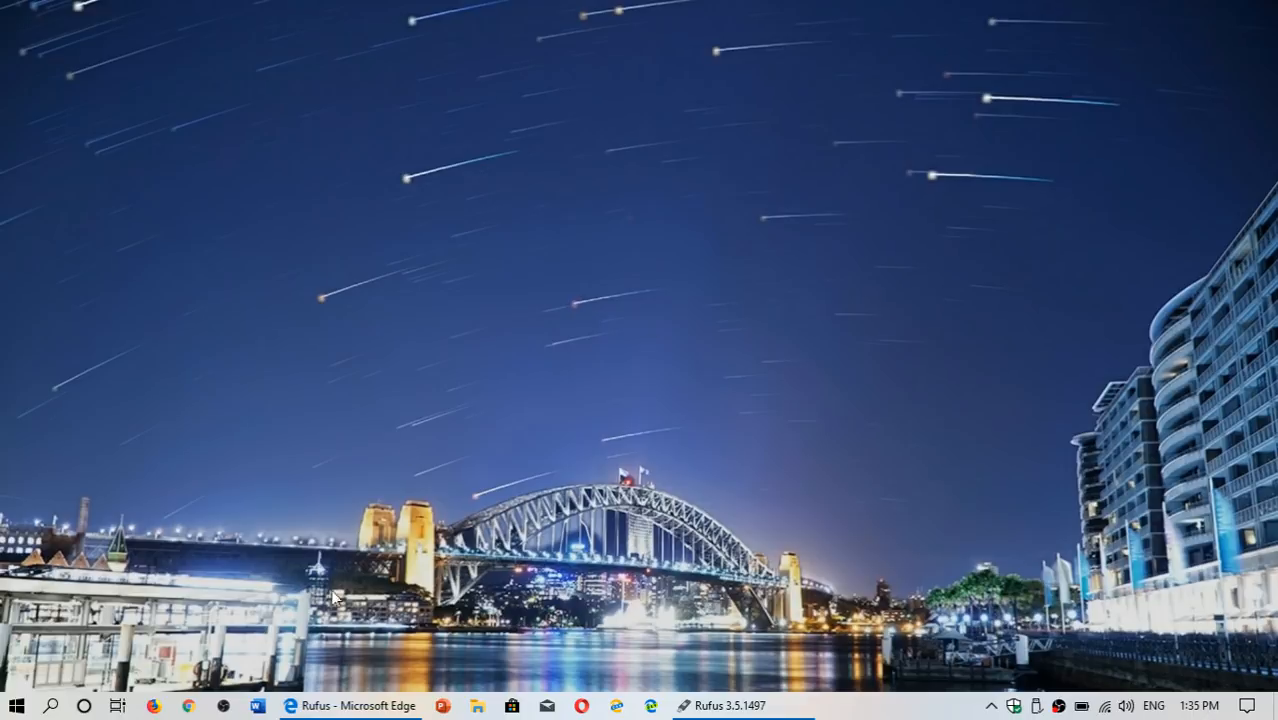
# - Launch Rufus 3.5 from the browser and check the 8 GB drive's boot selection methods
pyautogui.click(350, 705)
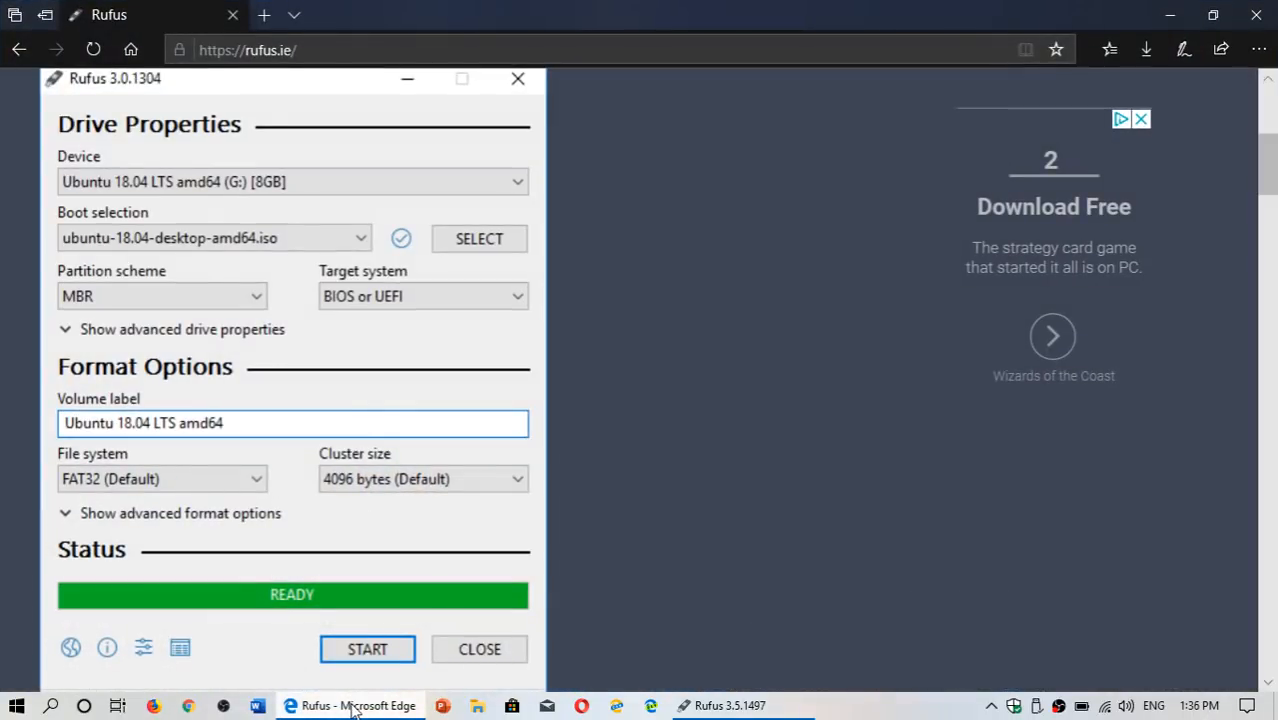
pyautogui.moveTo(728, 705)
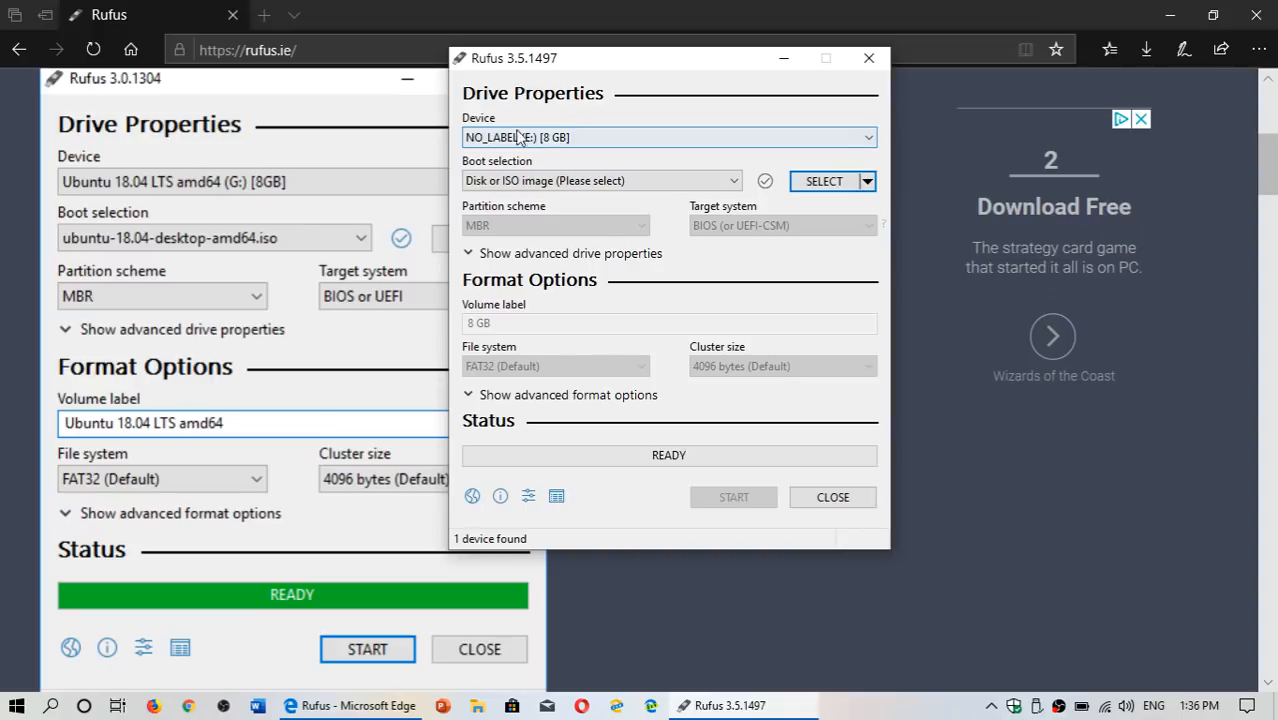
pyautogui.moveTo(605, 128)
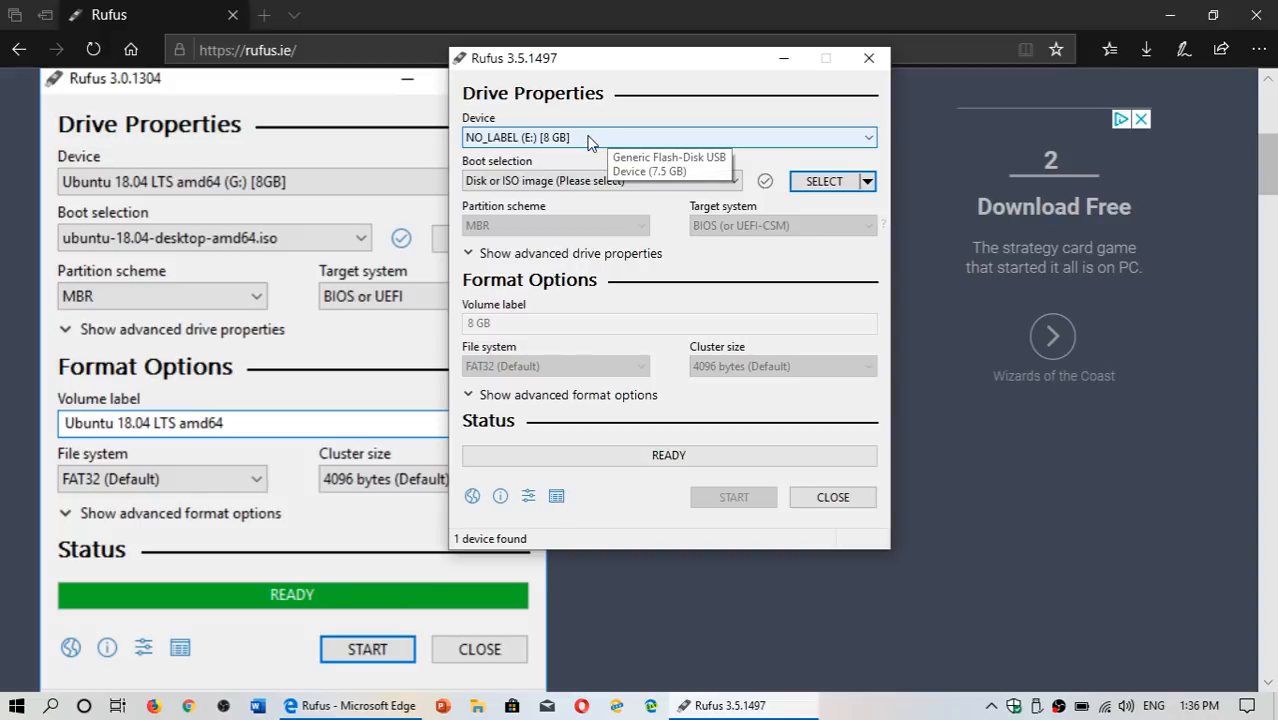
pyautogui.moveTo(545, 189)
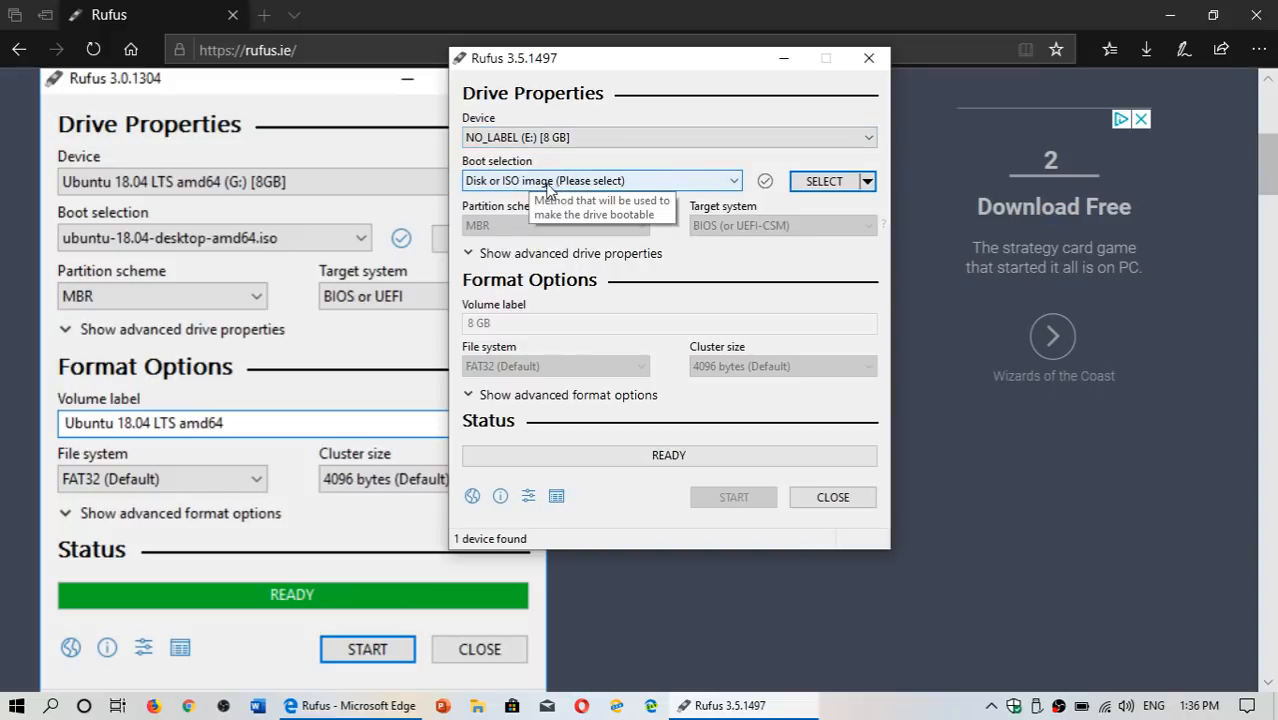
pyautogui.click(602, 180)
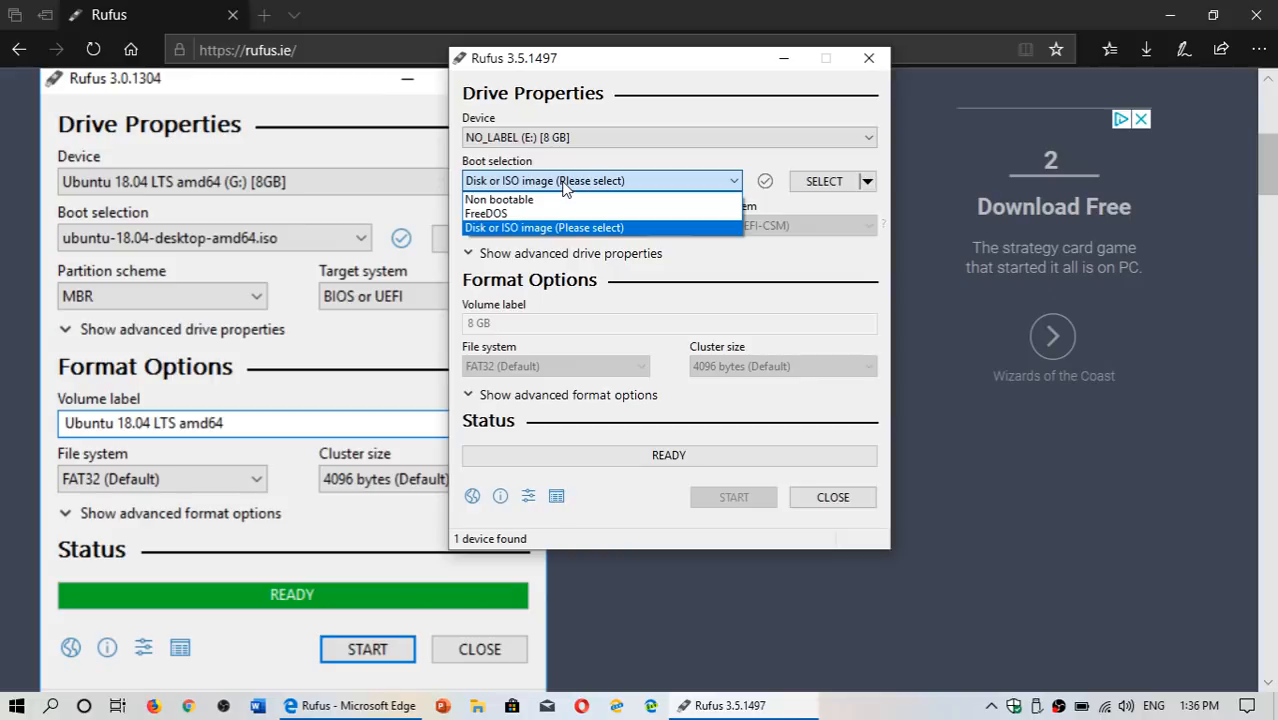
pyautogui.moveTo(565, 199)
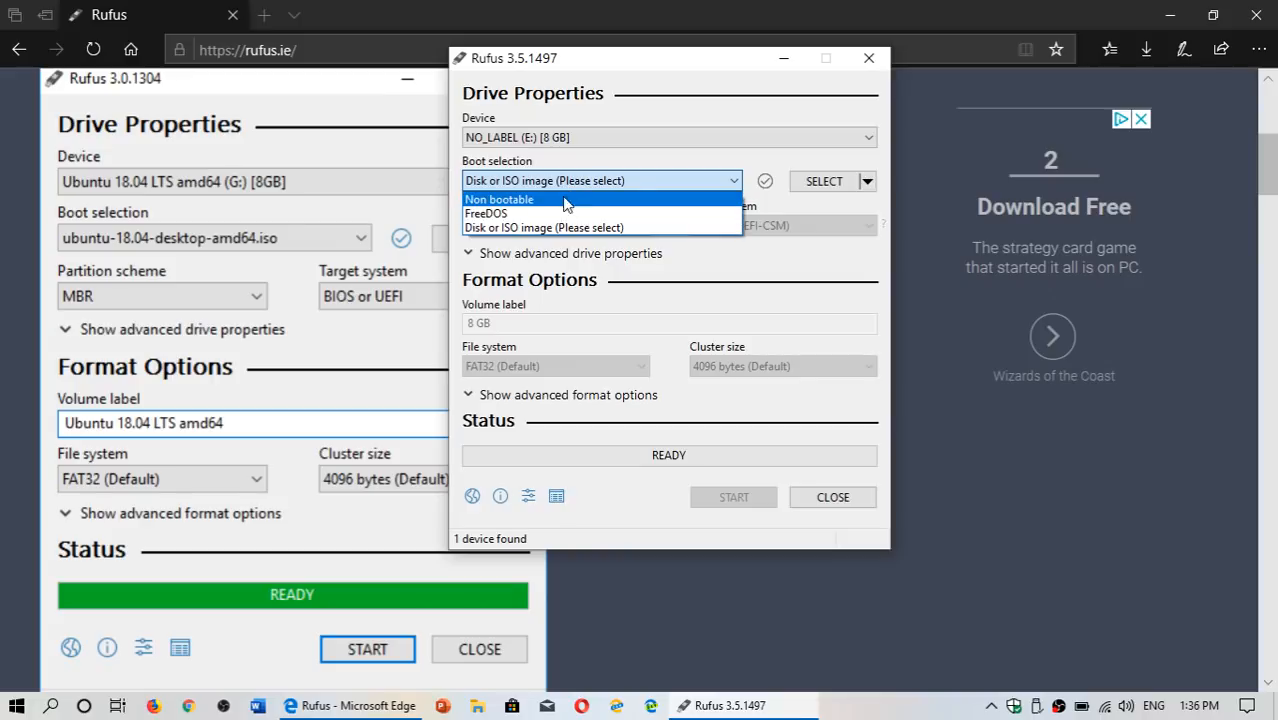
pyautogui.moveTo(585, 198)
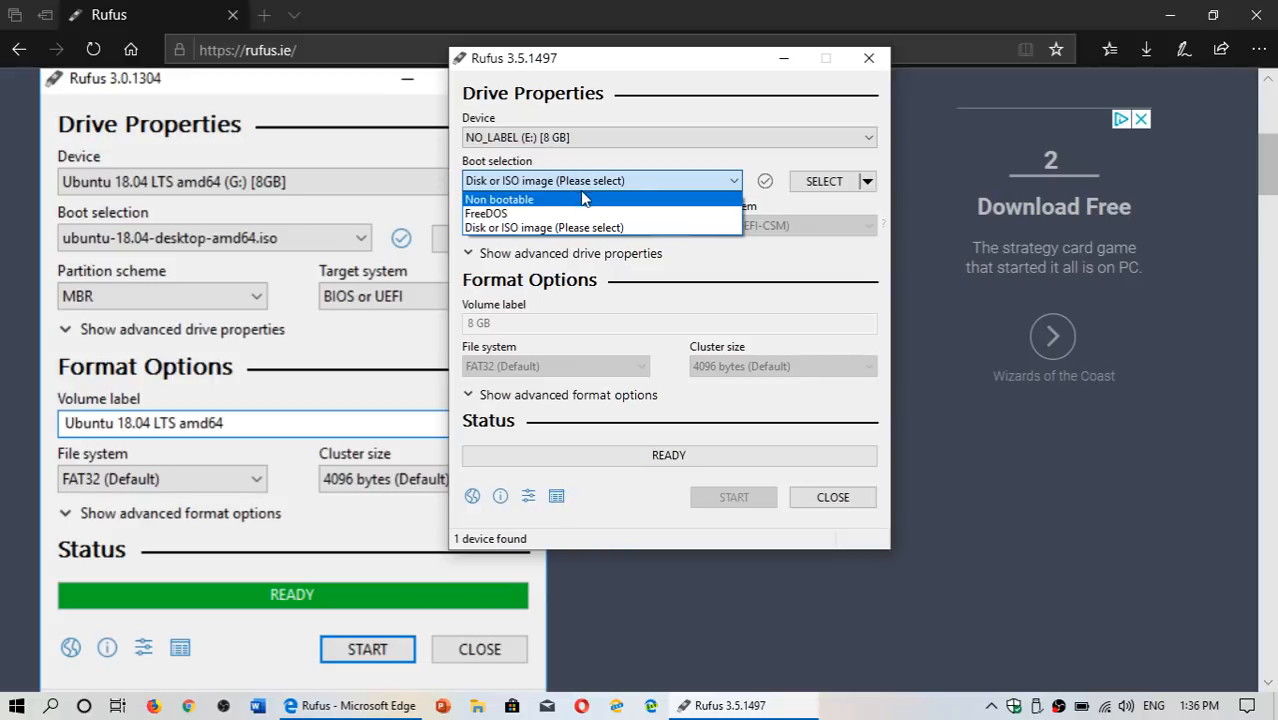
pyautogui.moveTo(612, 163)
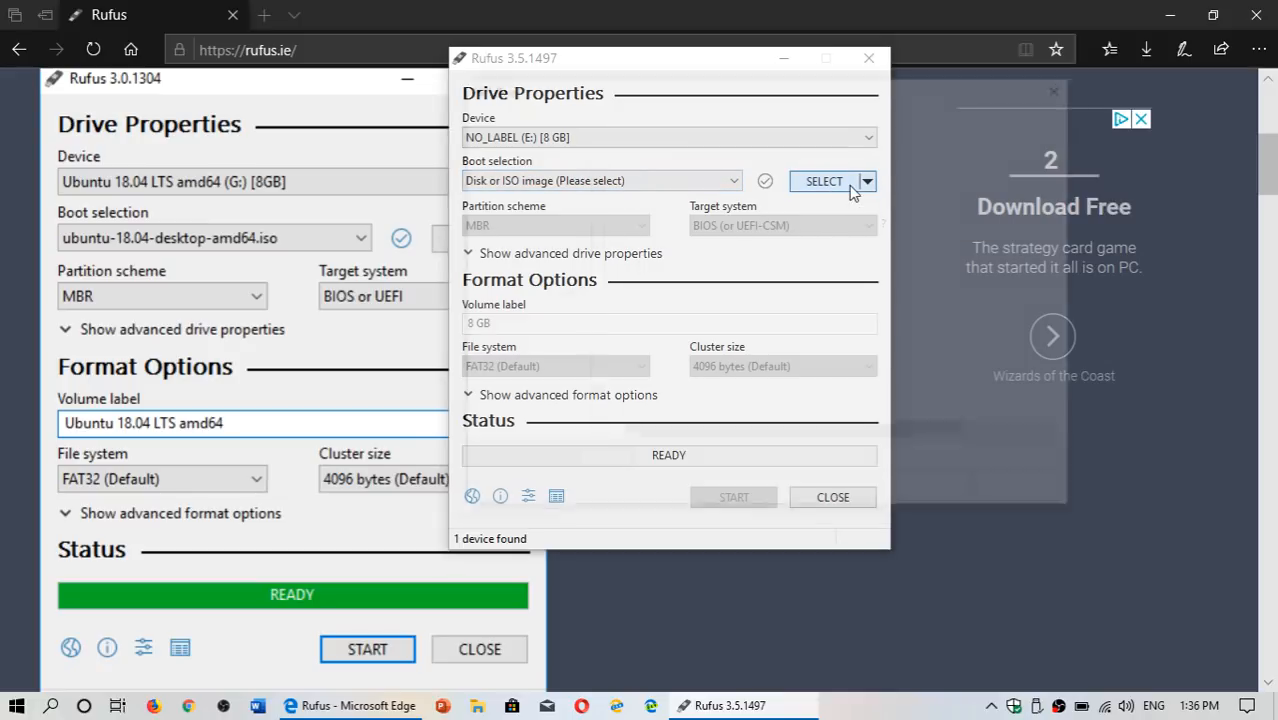
# - Select and load the 'Windows 10 May 2019 update' ISO as the boot image
pyautogui.click(823, 181)
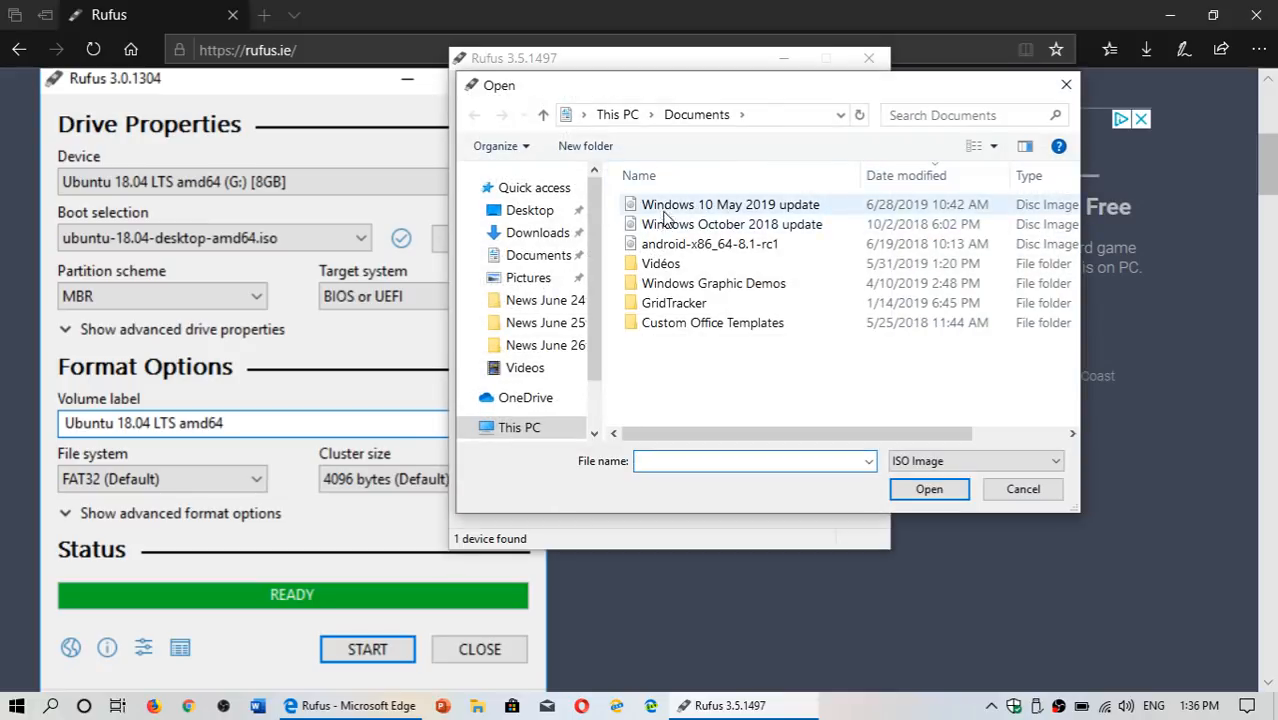
pyautogui.click(730, 204)
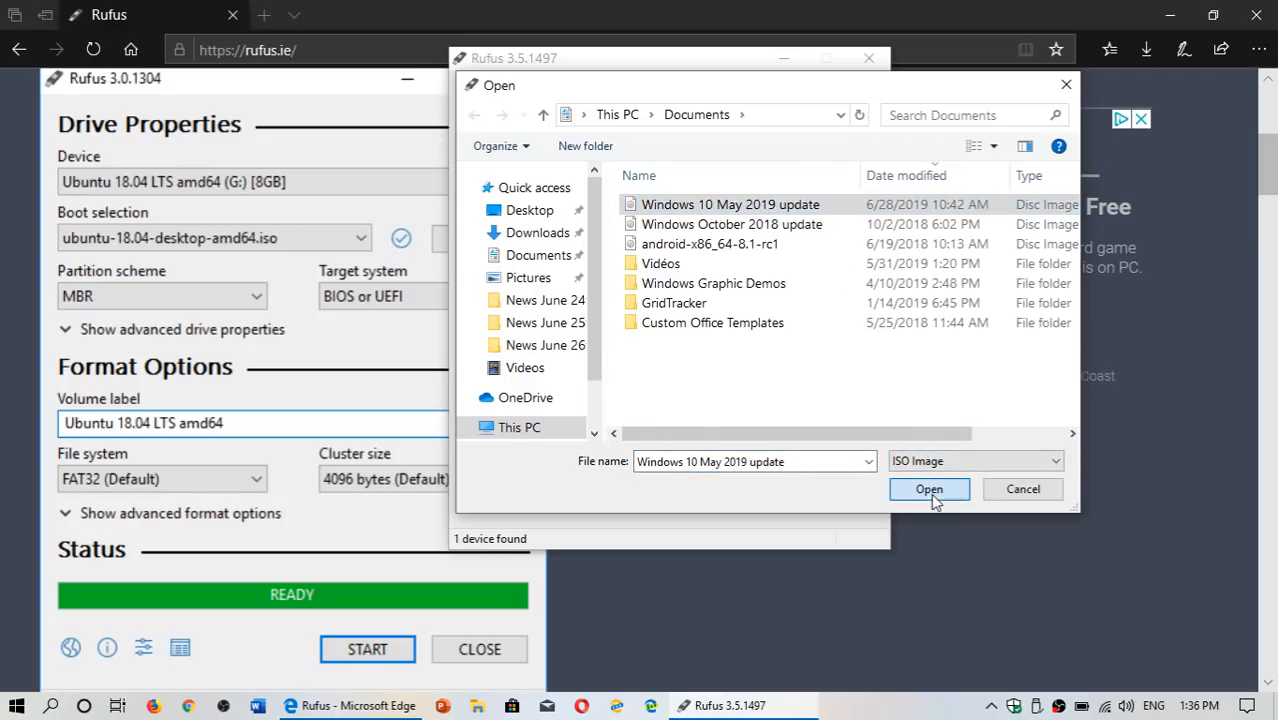
pyautogui.click(929, 489)
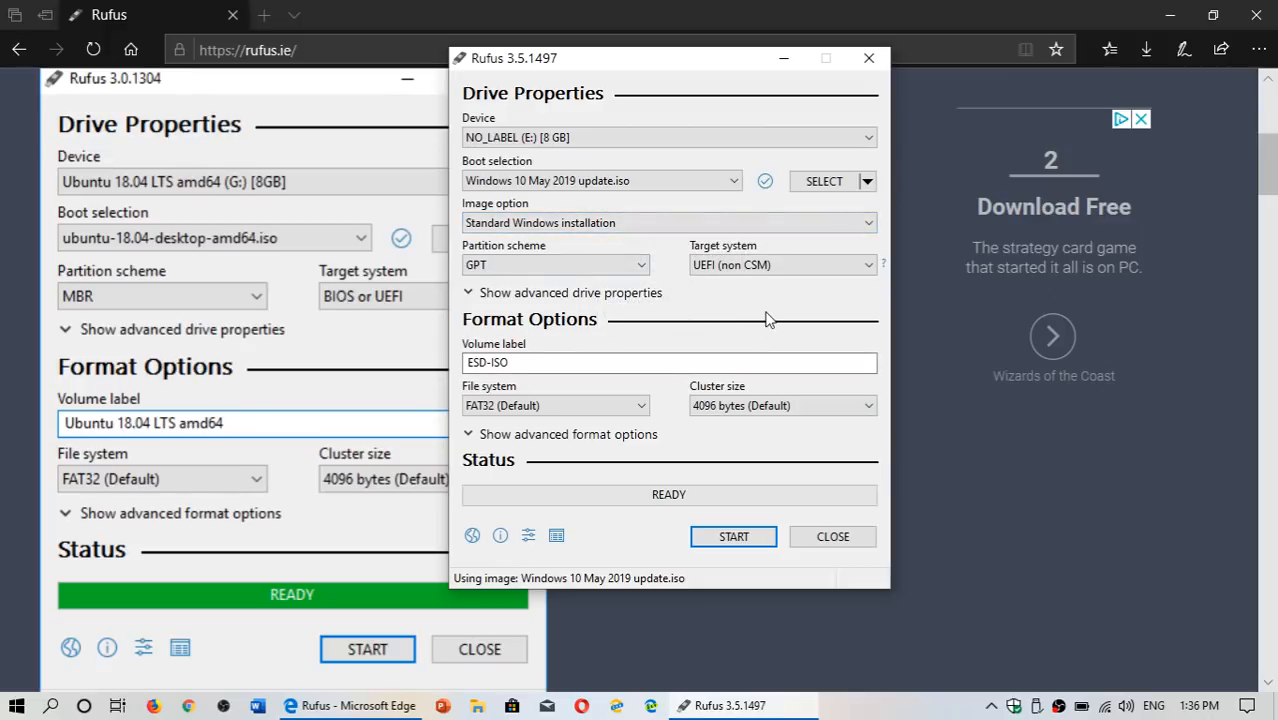
pyautogui.moveTo(708, 297)
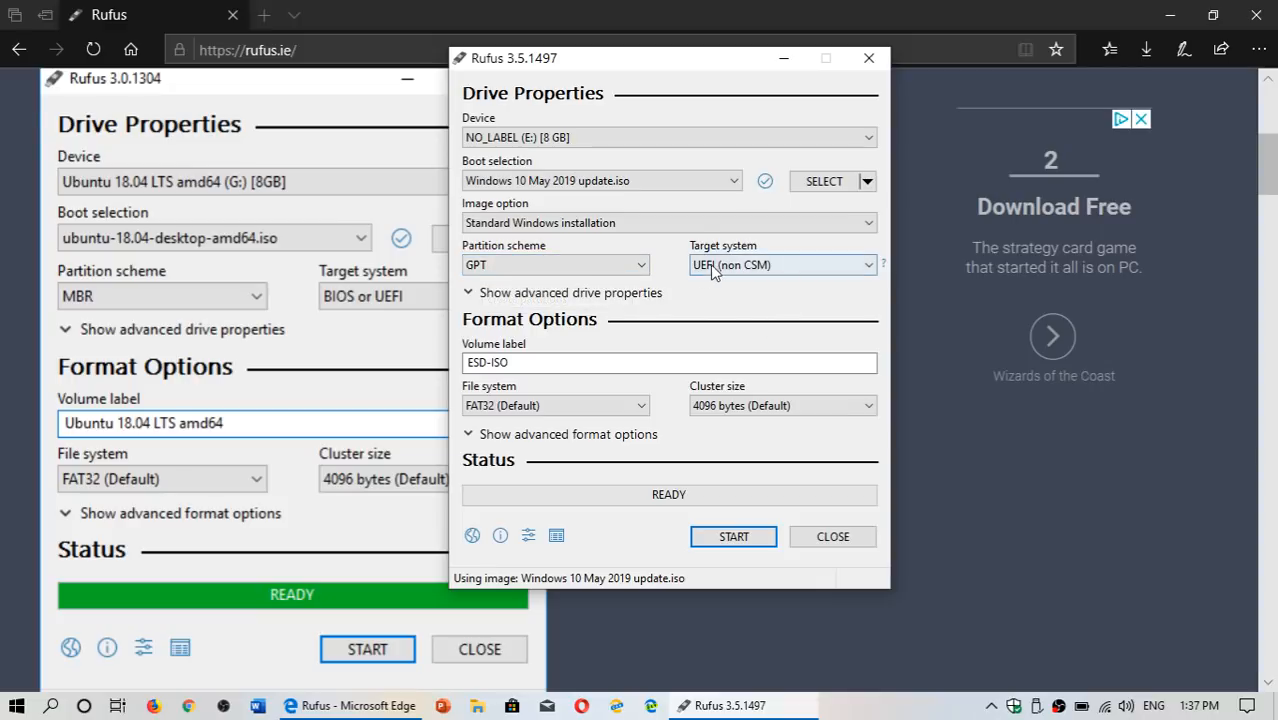
pyautogui.moveTo(677, 305)
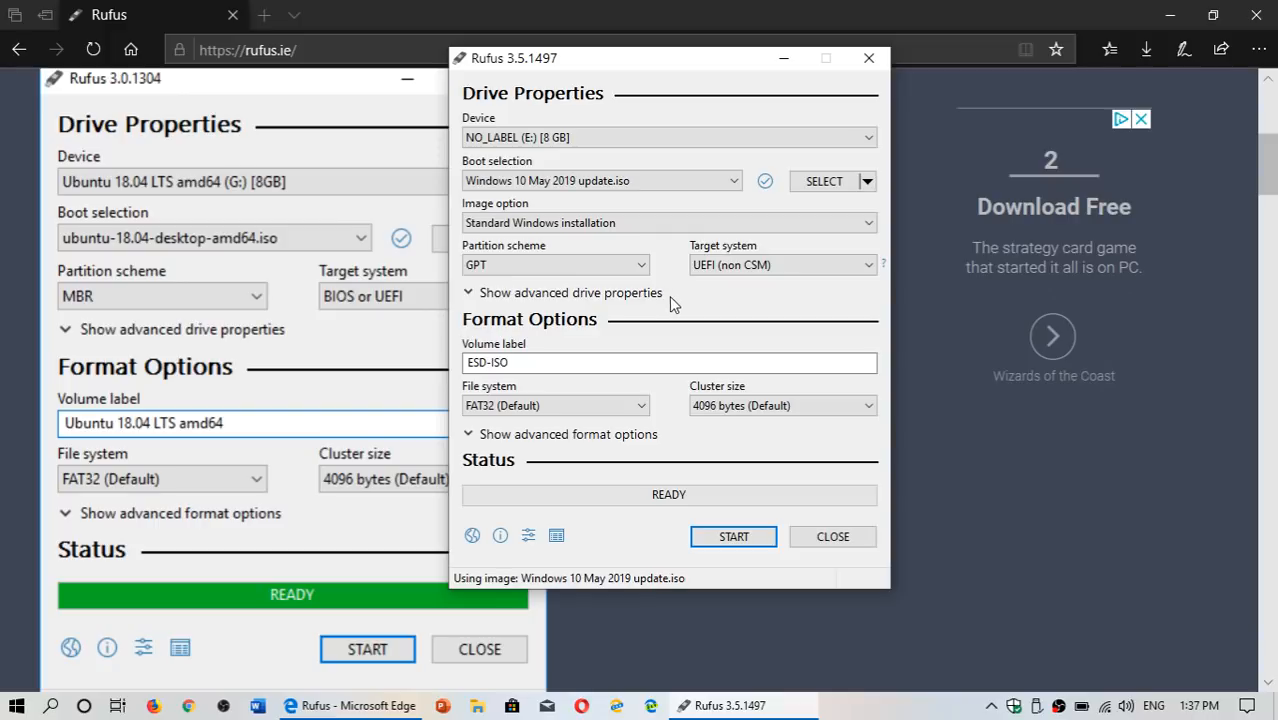
# - Set the partition scheme to MBR, switching the file system to NTFS
pyautogui.click(638, 264)
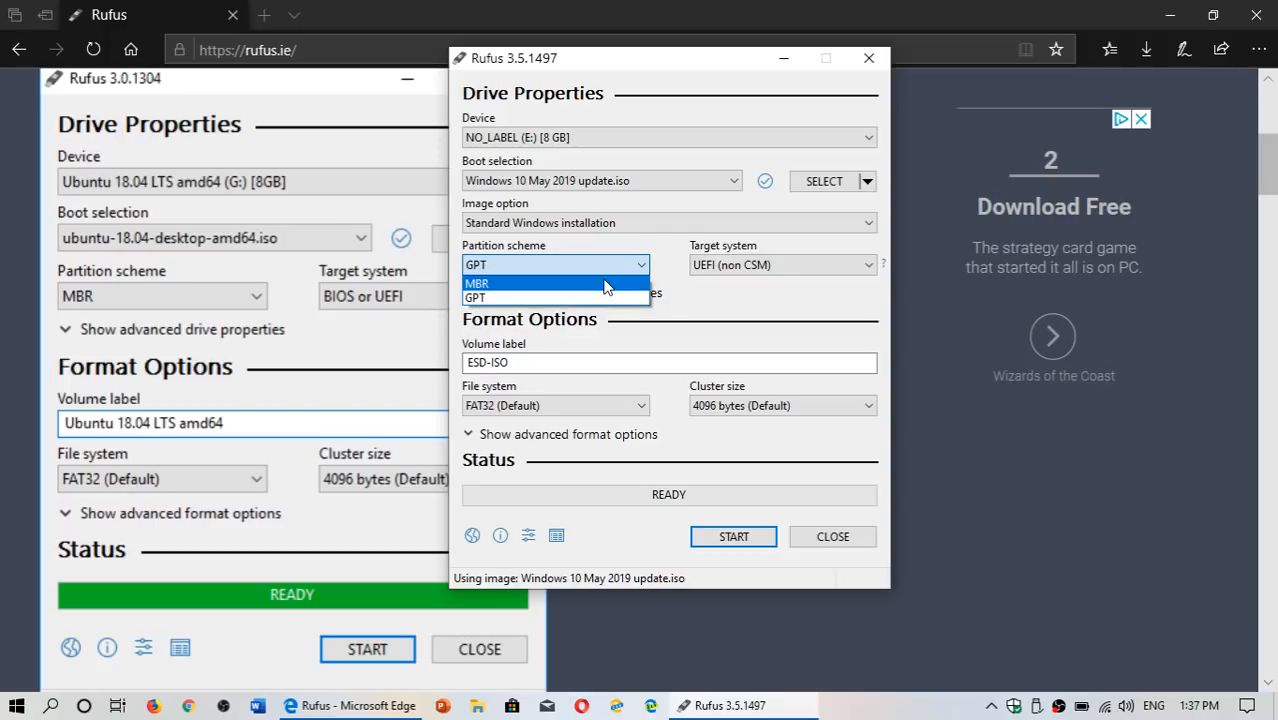
pyautogui.click(477, 283)
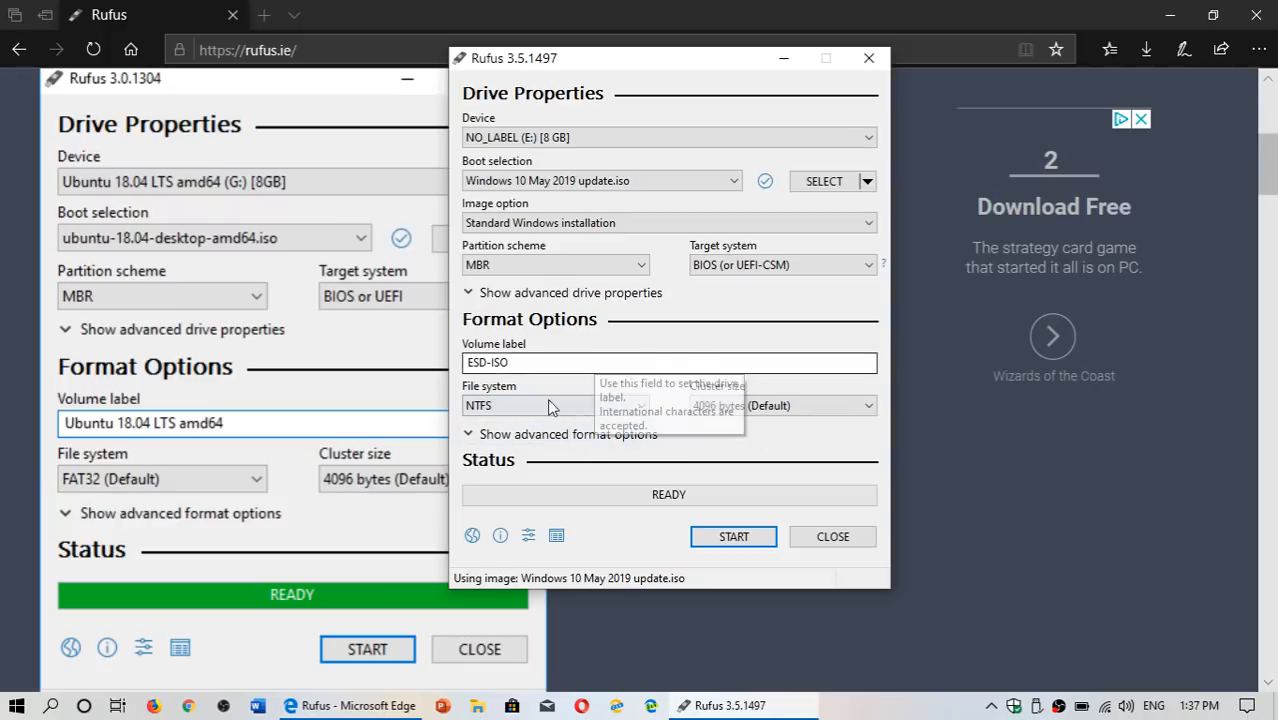
pyautogui.moveTo(505, 395)
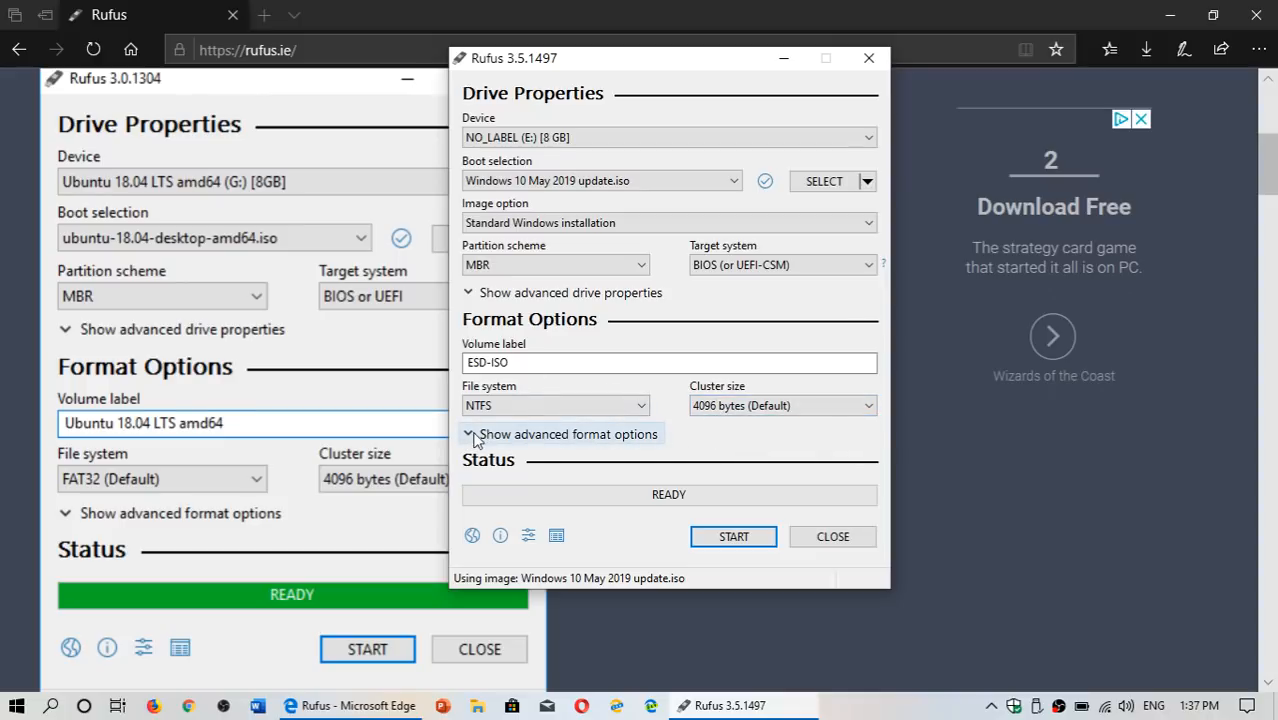
# - Show the advanced format options: quick format, extended label files, bad-block check
pyautogui.click(474, 434)
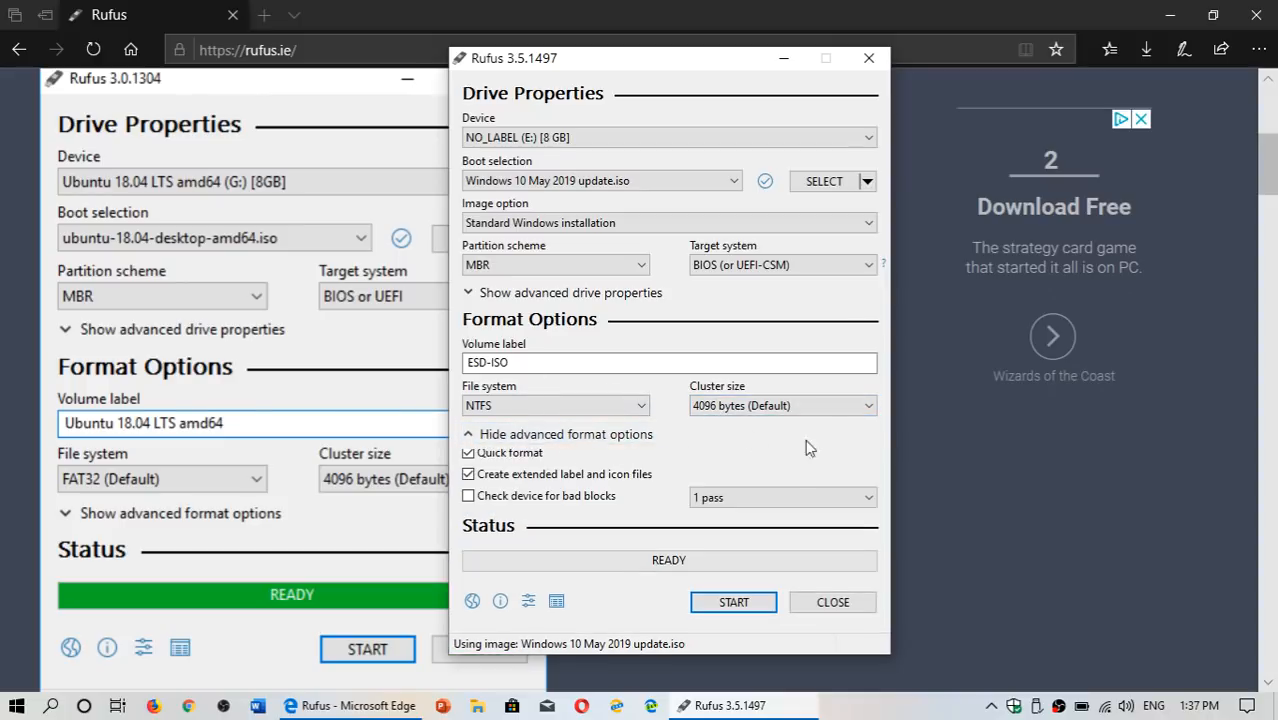
pyautogui.moveTo(766, 458)
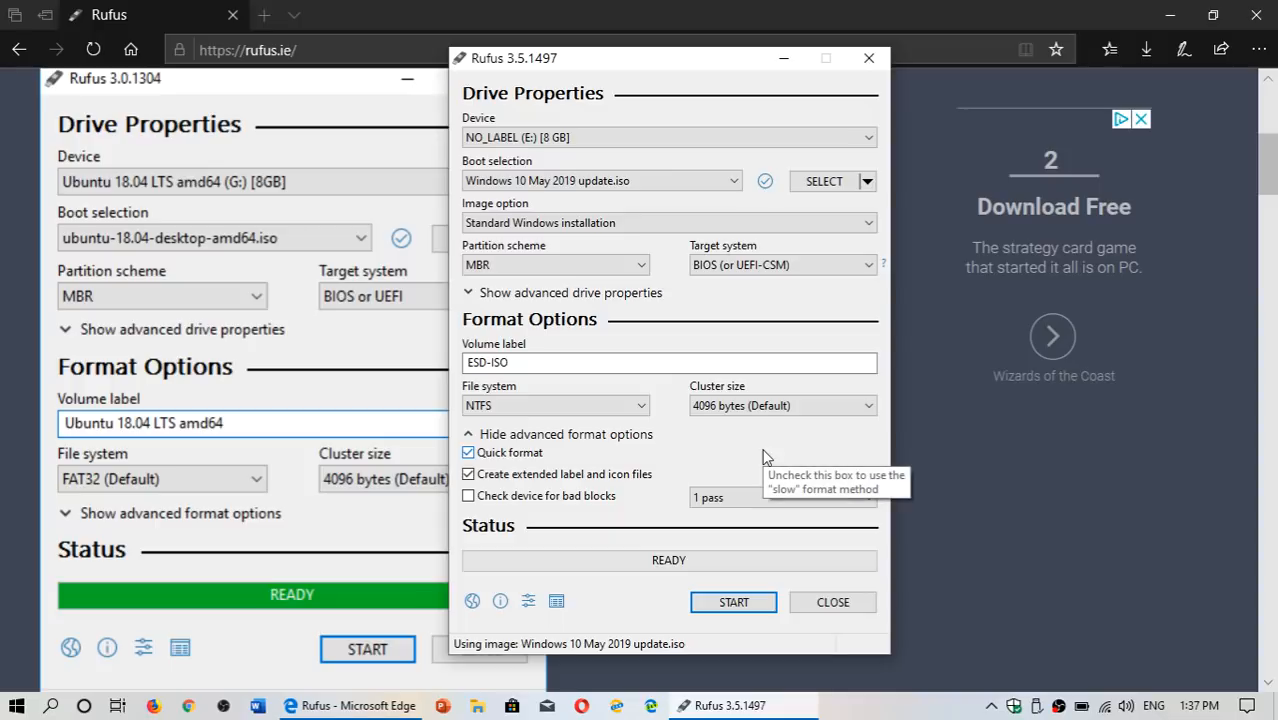
pyautogui.moveTo(588, 541)
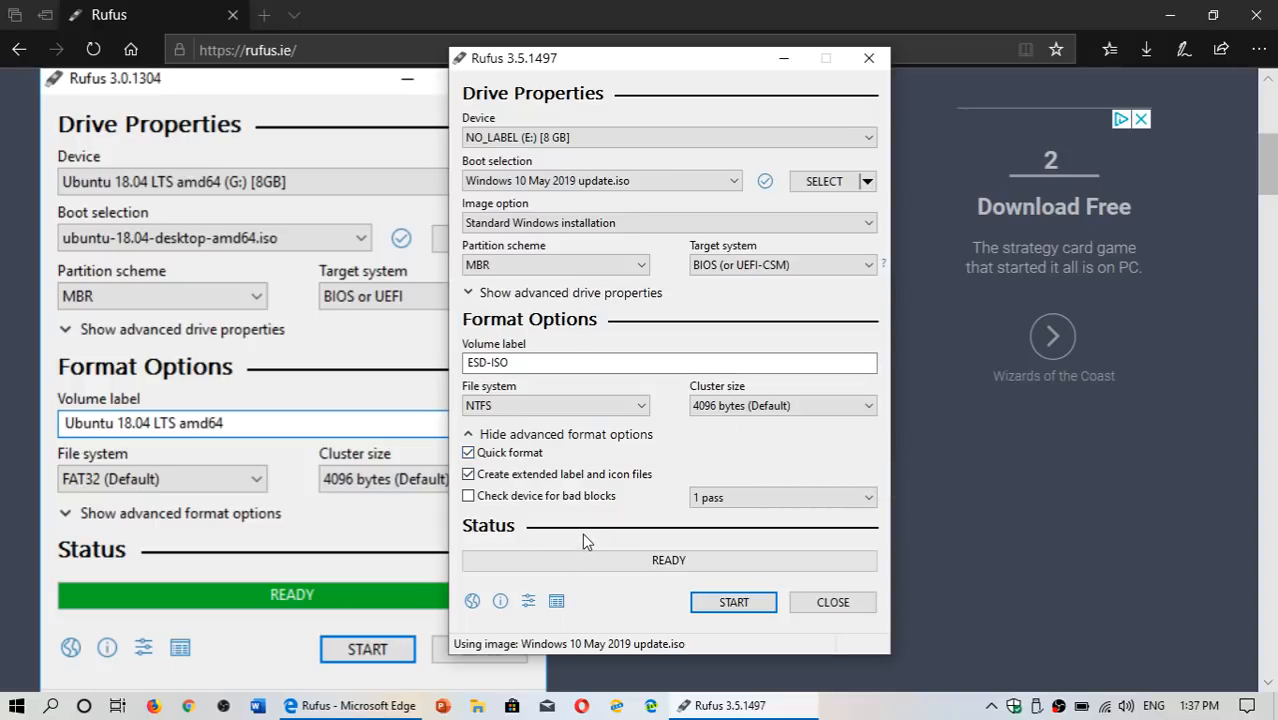
pyautogui.moveTo(774, 438)
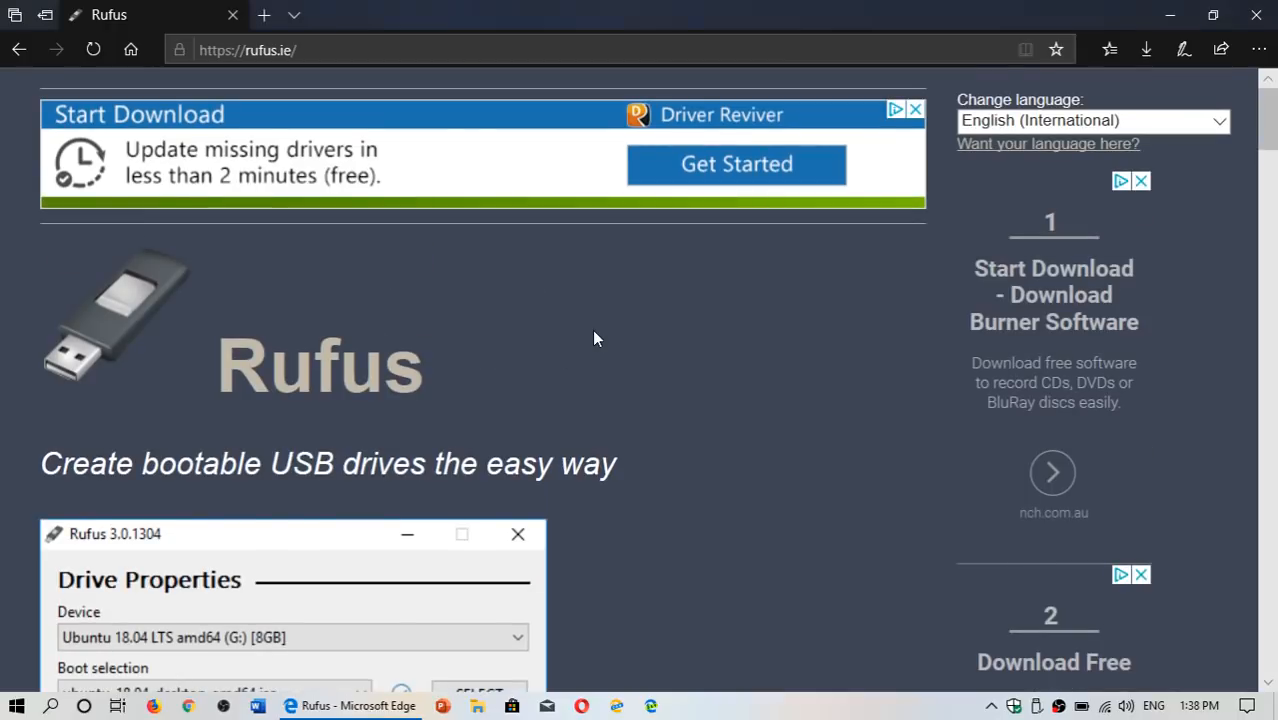
pyautogui.scroll(-3)
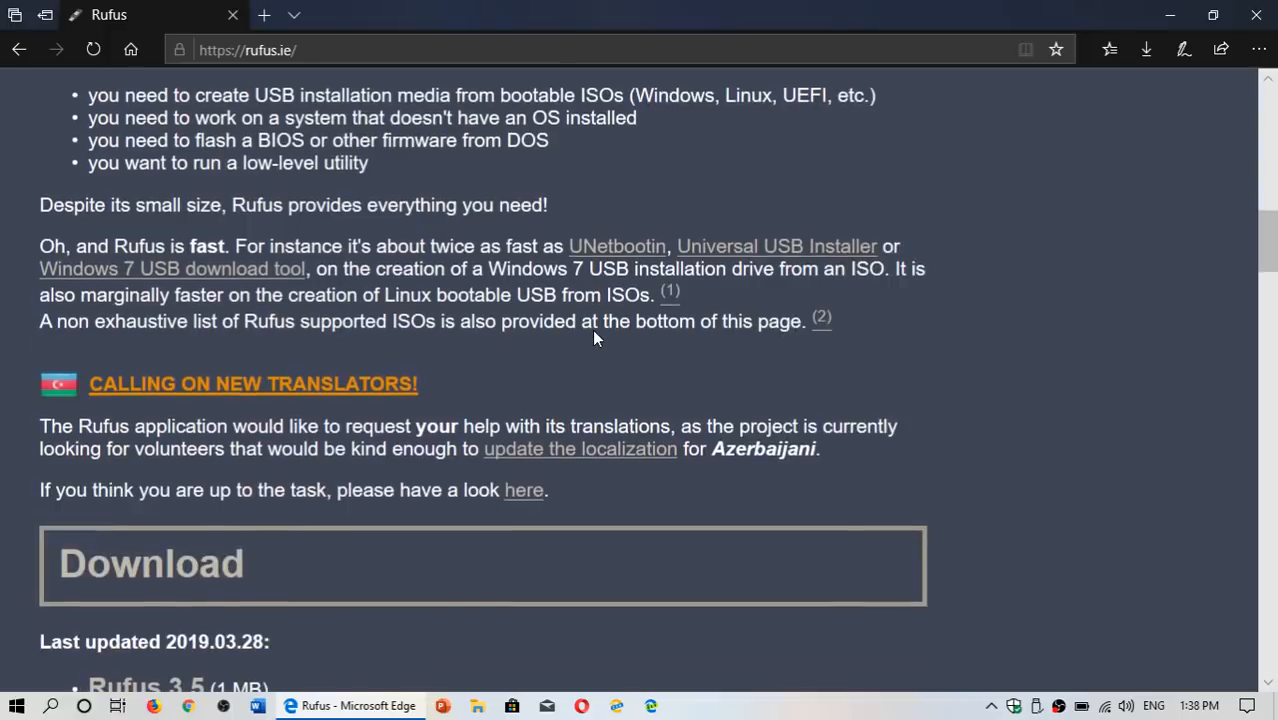
pyautogui.scroll(-3)
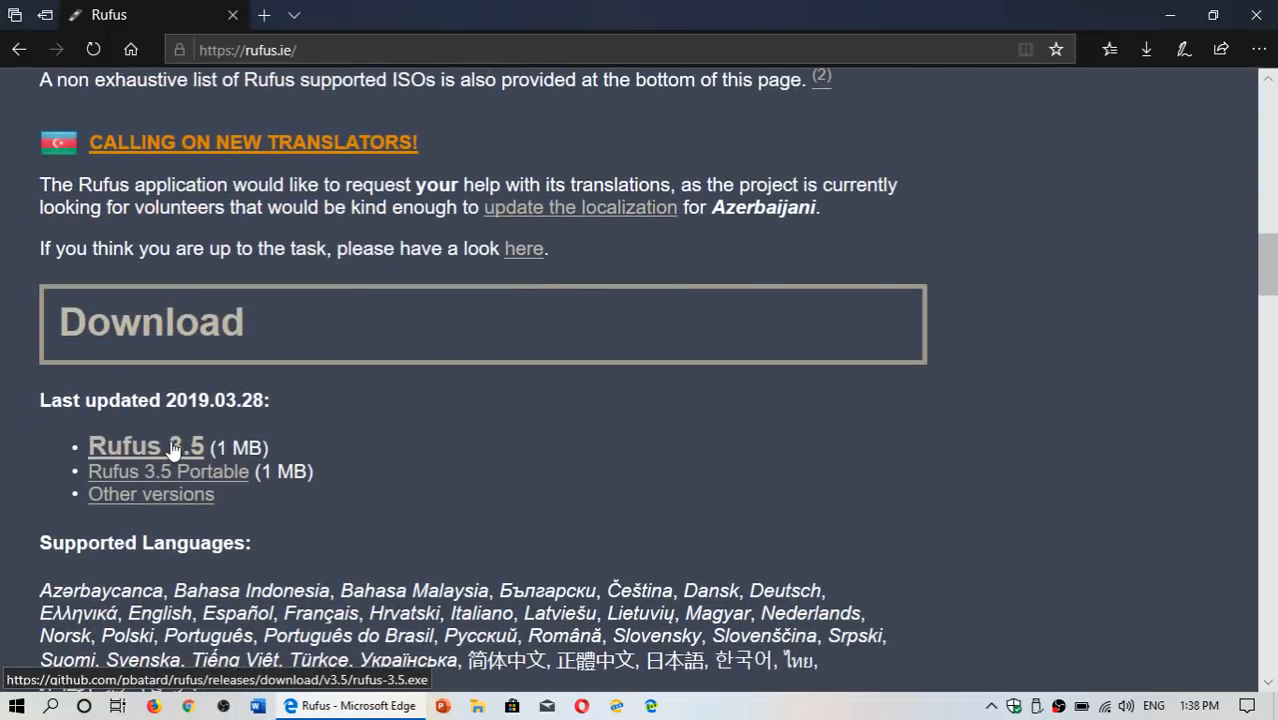
pyautogui.scroll(3)
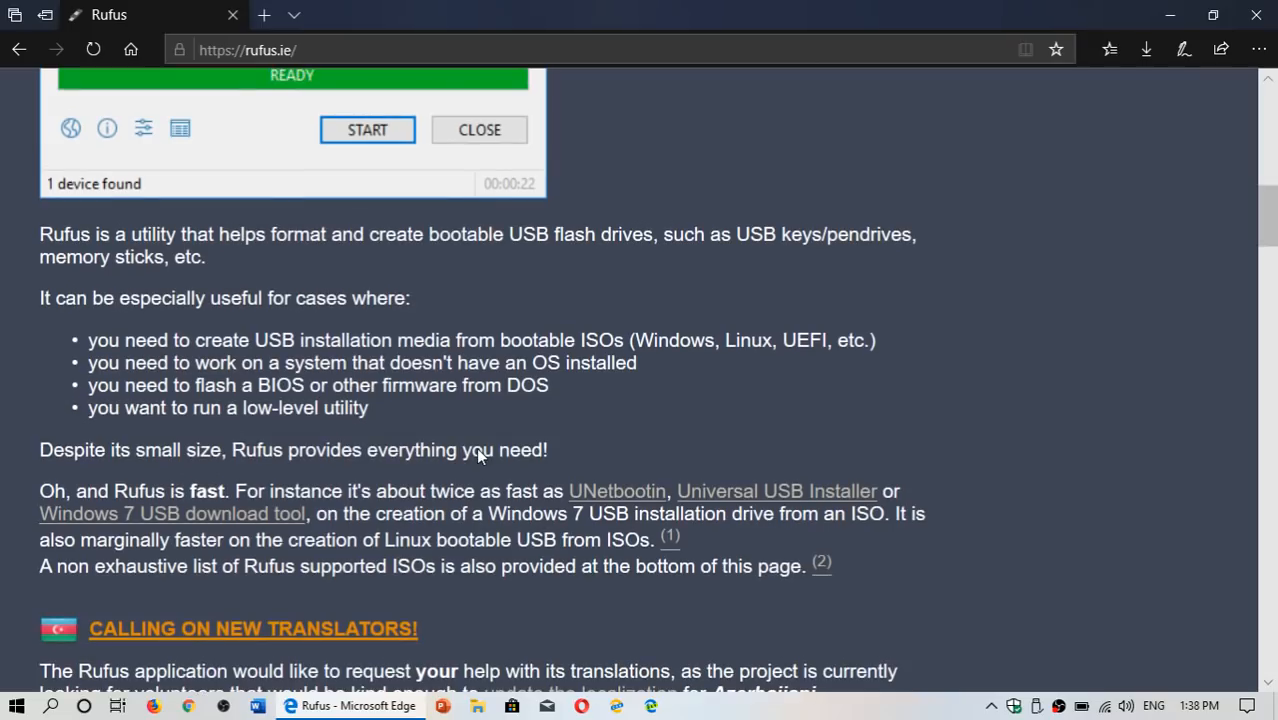
pyautogui.scroll(3)
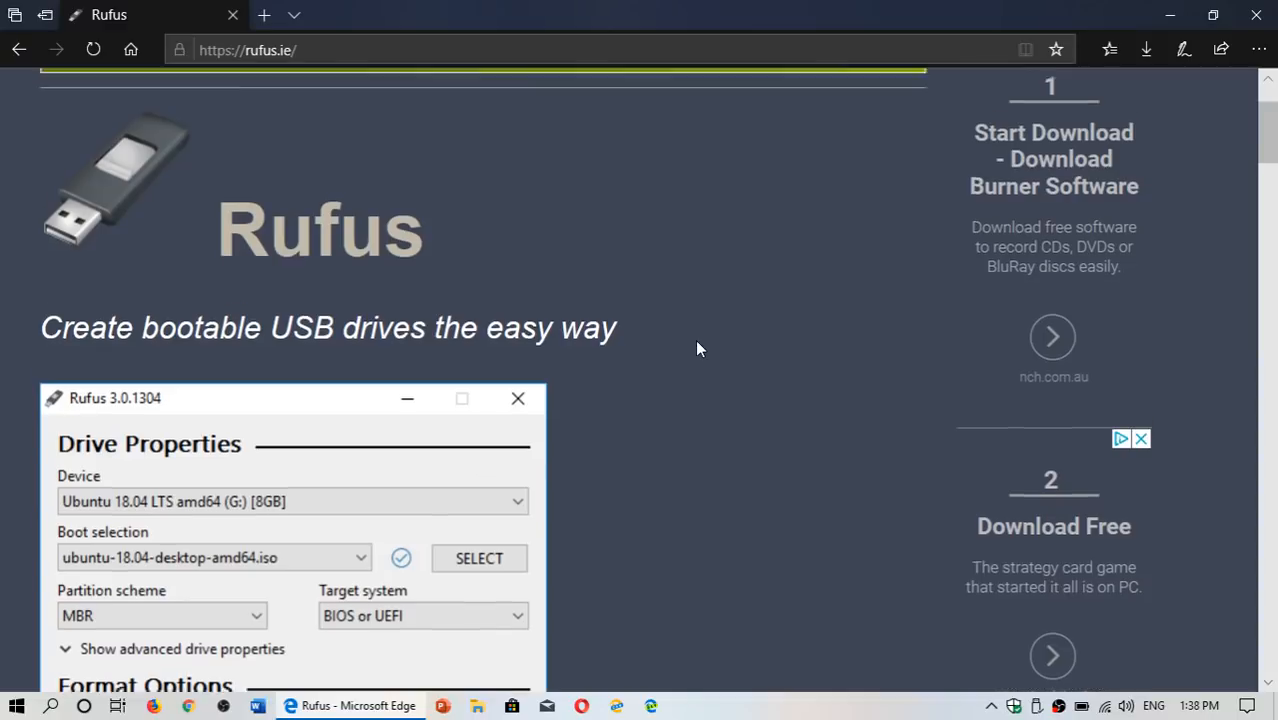
pyautogui.scroll(3)
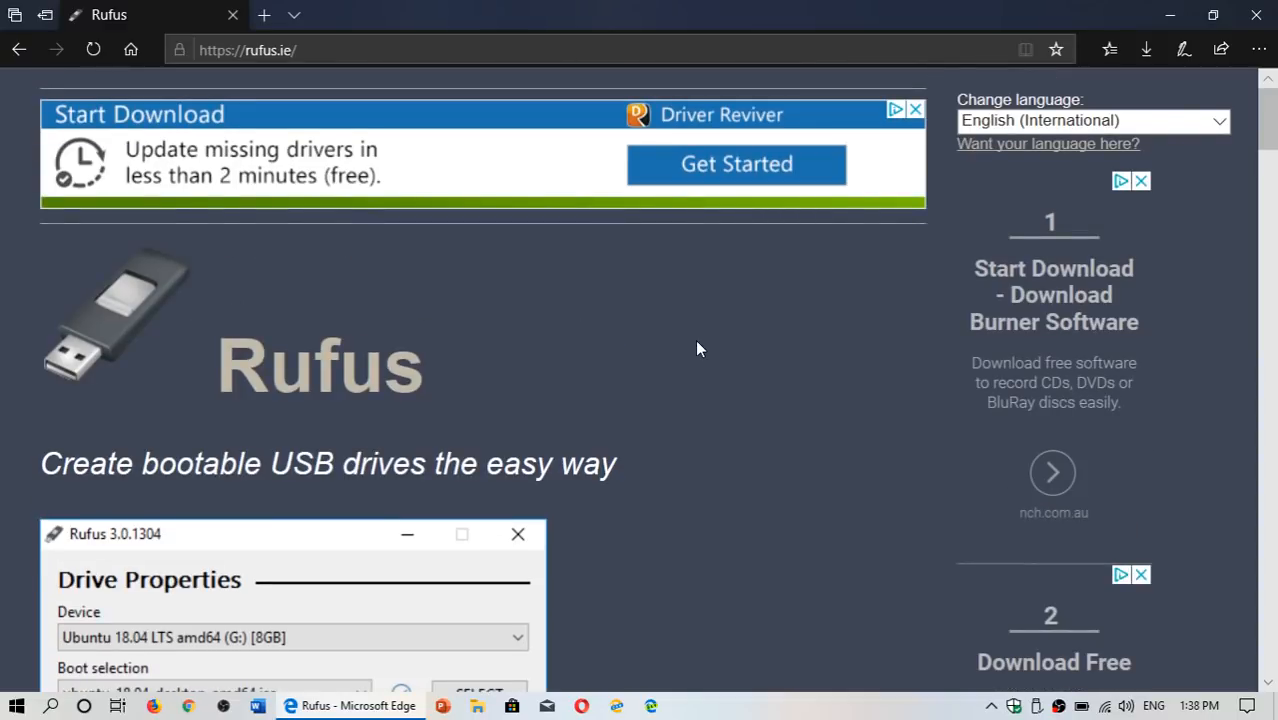